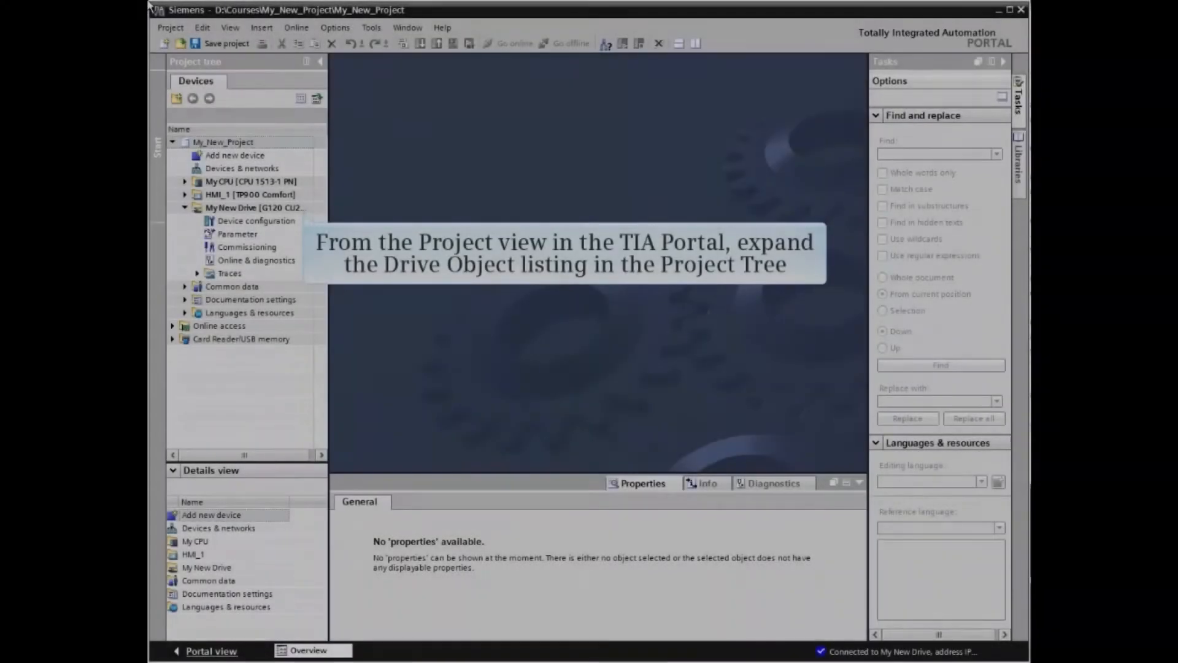
# Launch the online Commissioning Wizard for the G120 drive from its Commissioning entry
pyautogui.click(256, 207)
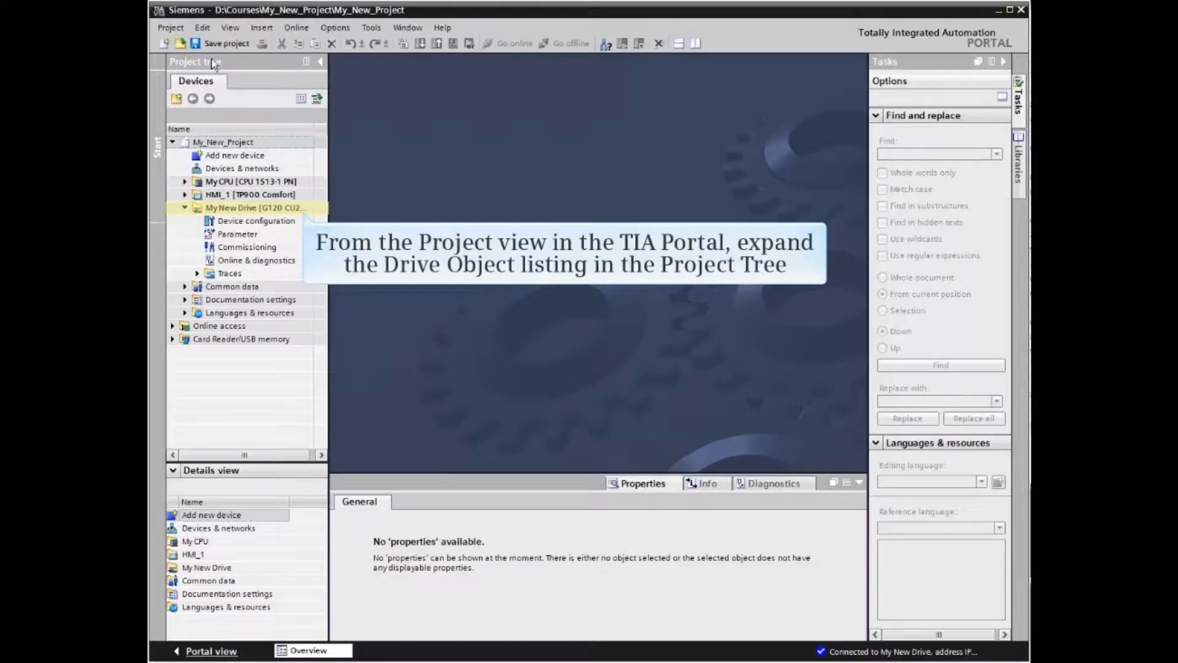
pyautogui.click(256, 208)
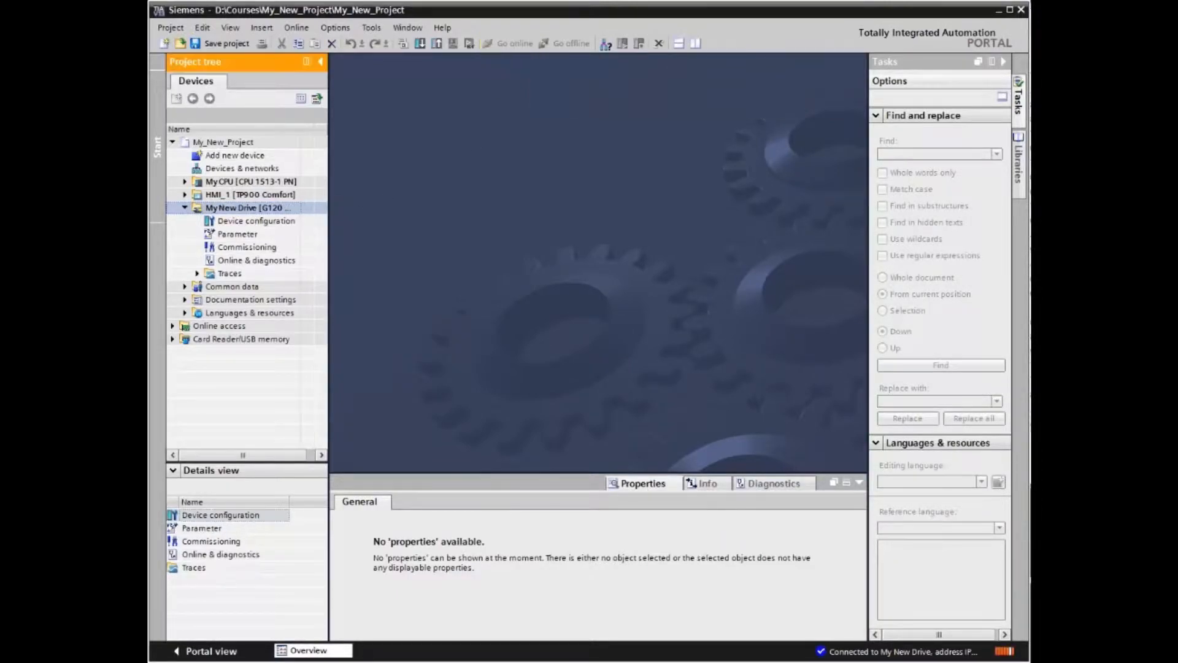
pyautogui.click(246, 247)
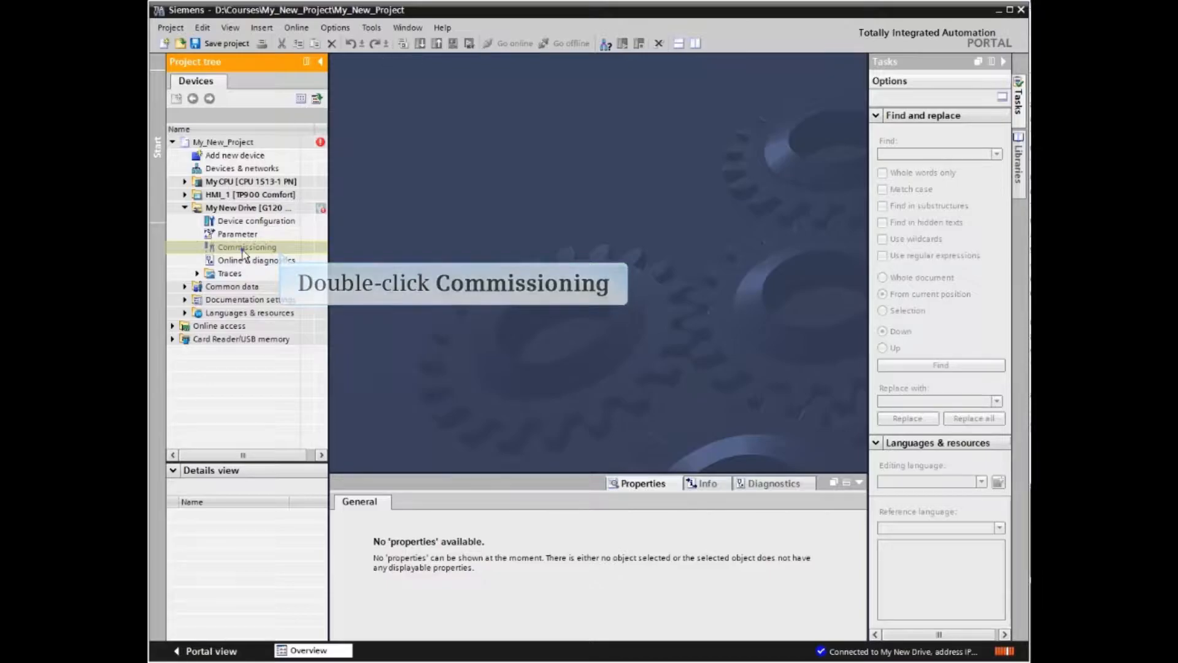
pyautogui.doubleClick(247, 247)
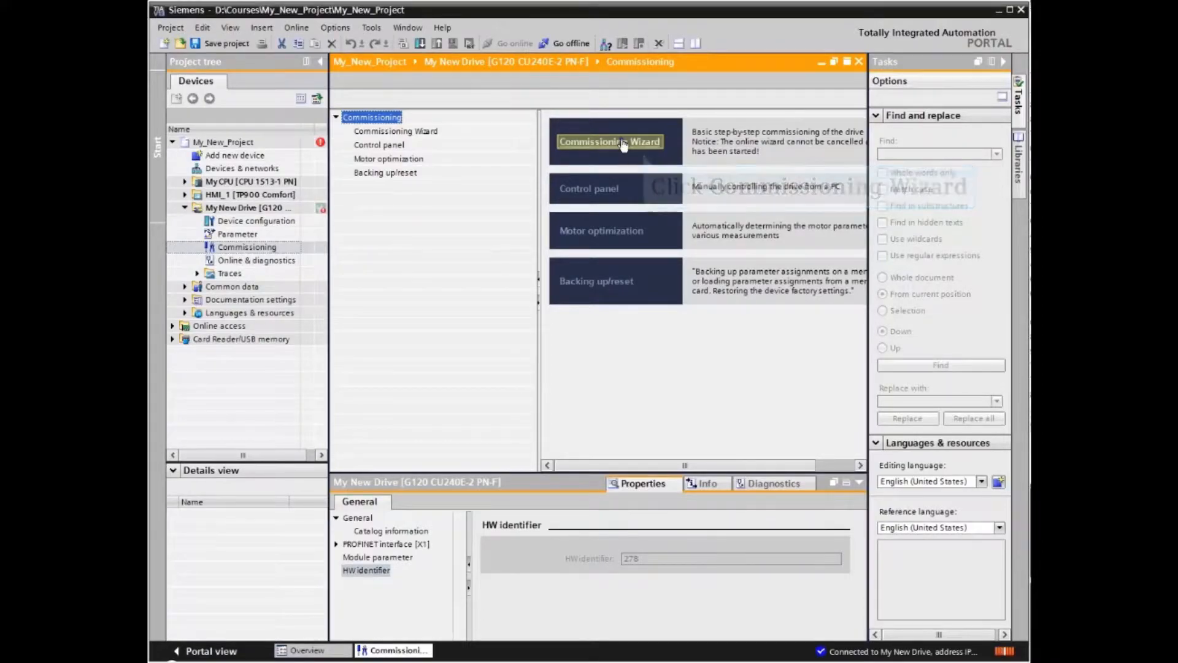
pyautogui.click(610, 141)
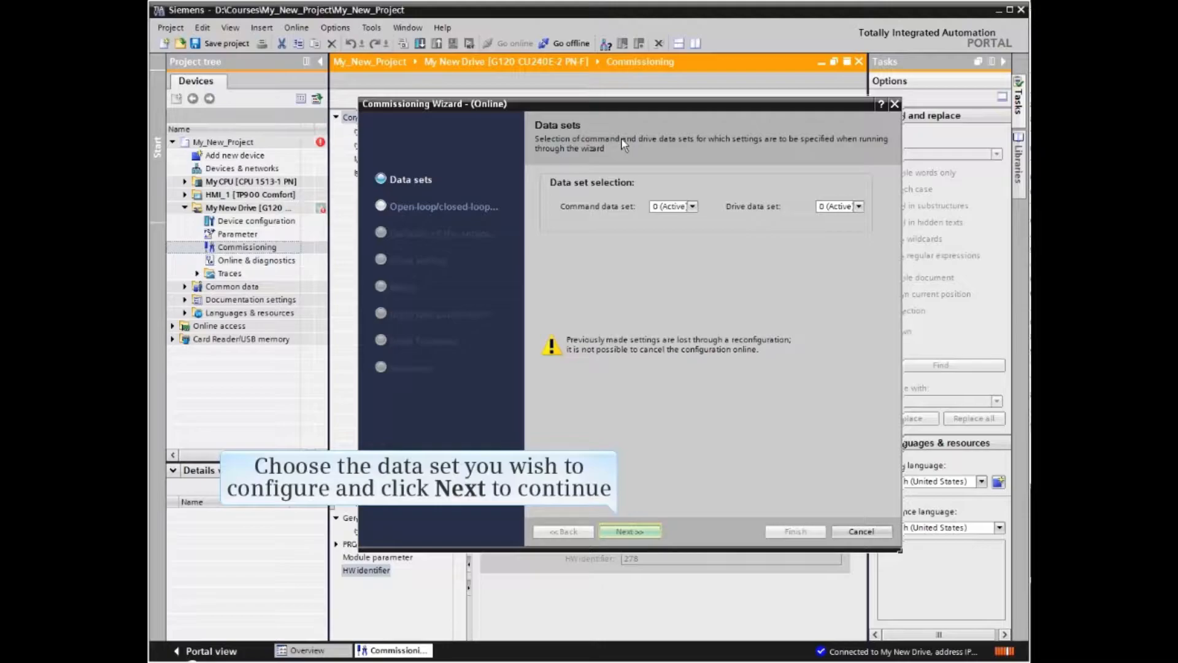
pyautogui.moveTo(635, 393)
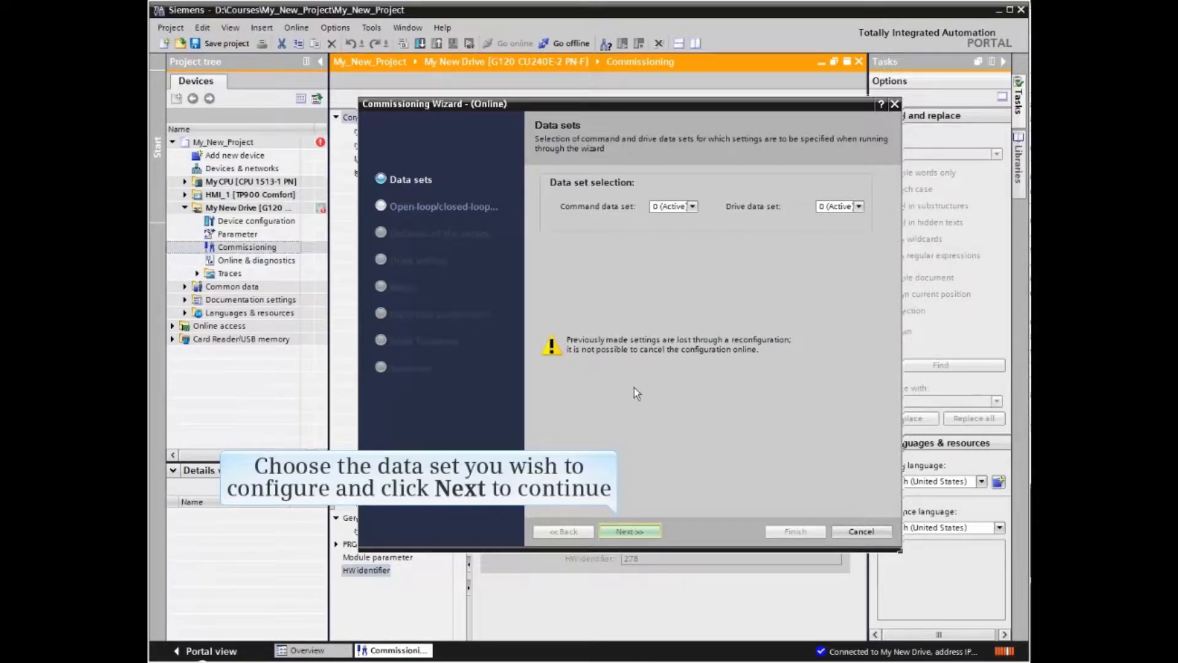
# Choose control type [1] U/f control with linear characteristic and FCC and continue
pyautogui.click(630, 530)
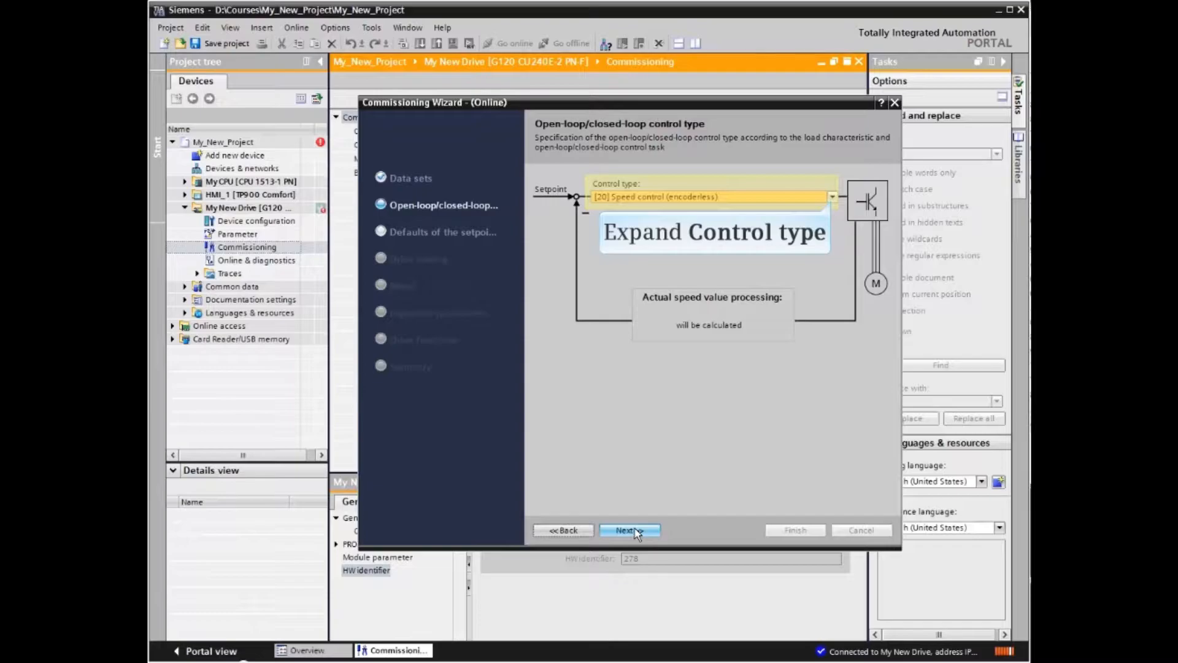
pyautogui.click(831, 197)
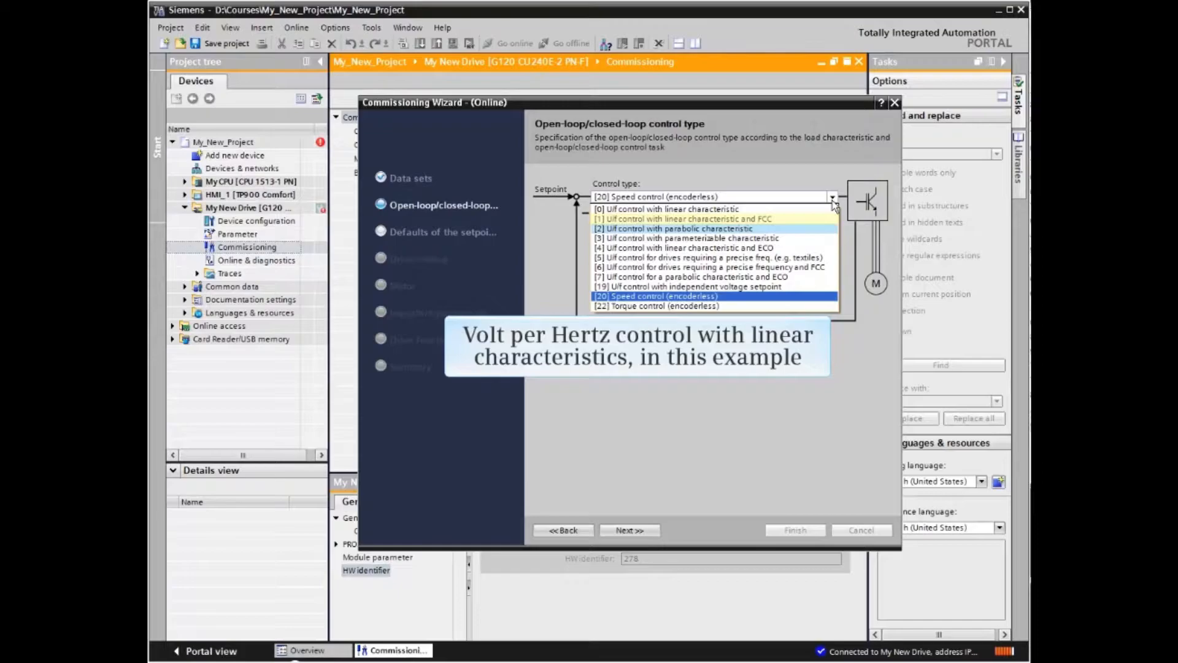
pyautogui.click(677, 218)
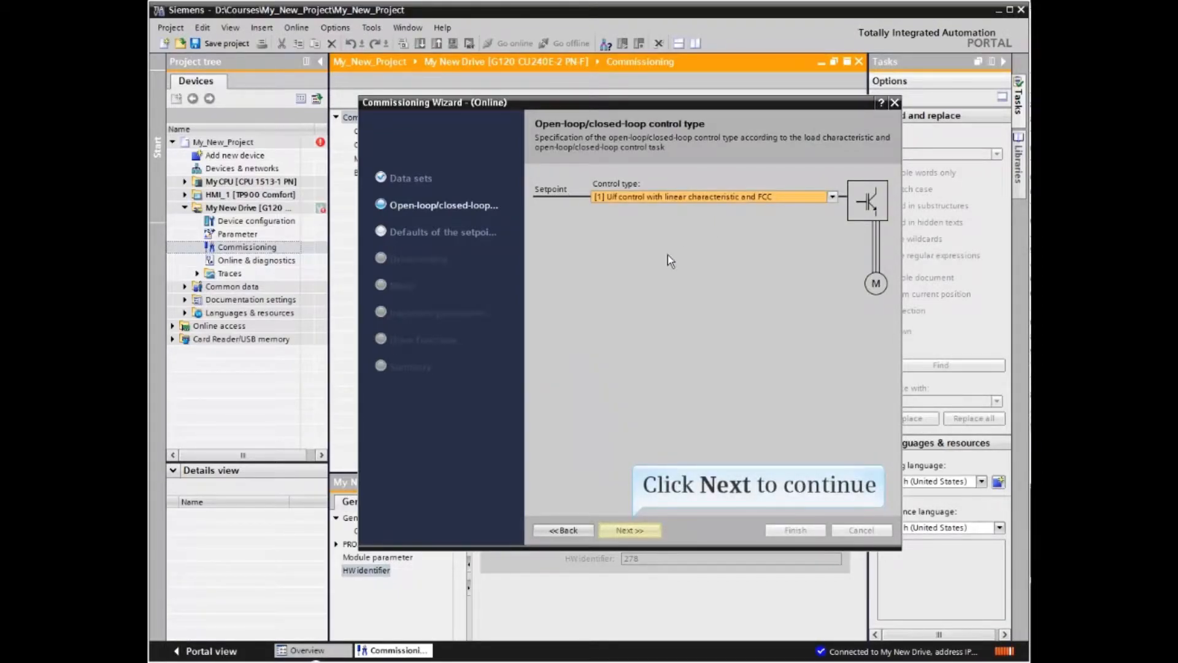
pyautogui.click(630, 531)
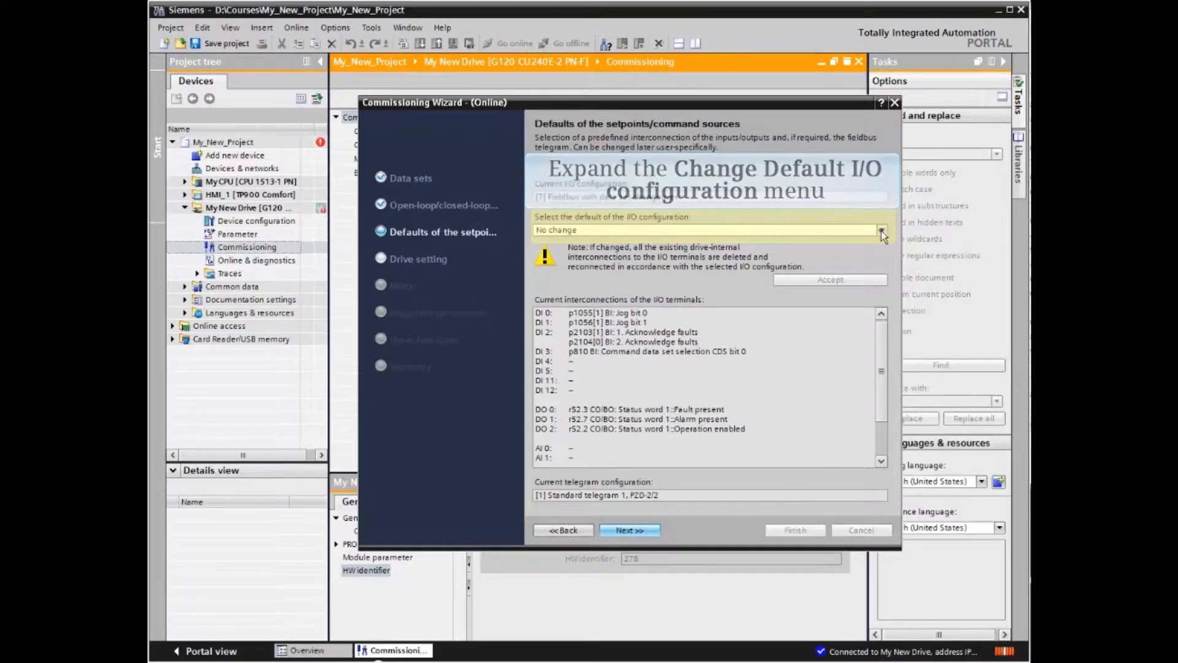
# Accept default I/O configuration [12] Standard I/O with analog setpoint and continue
pyautogui.click(882, 230)
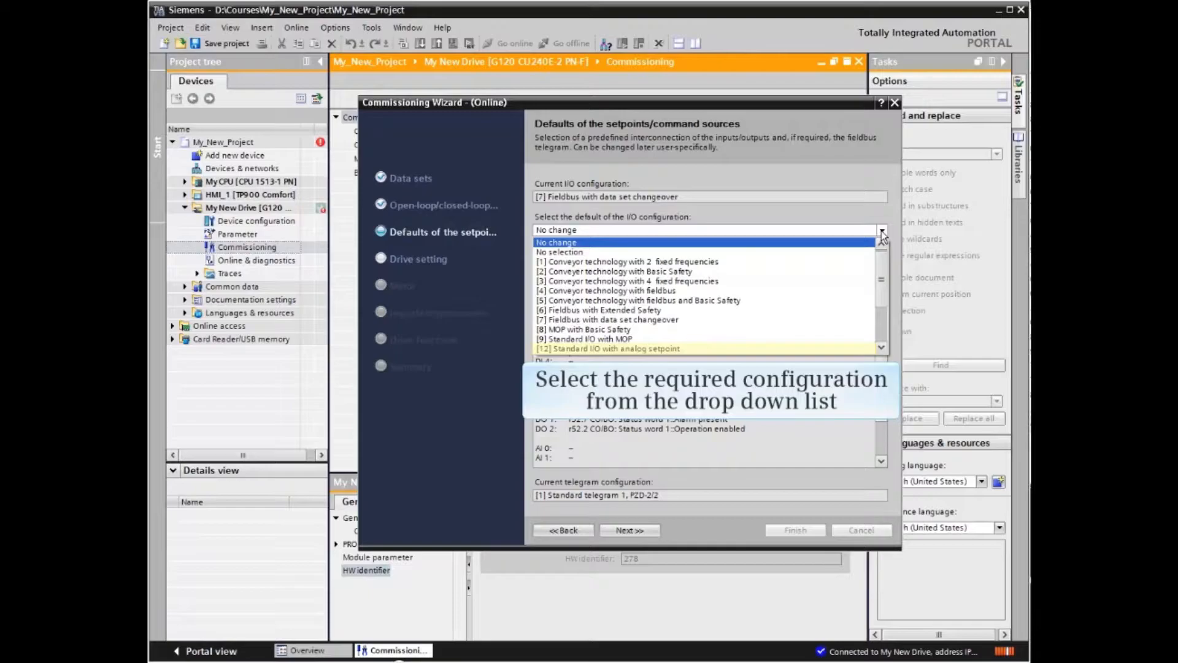
pyautogui.click(608, 348)
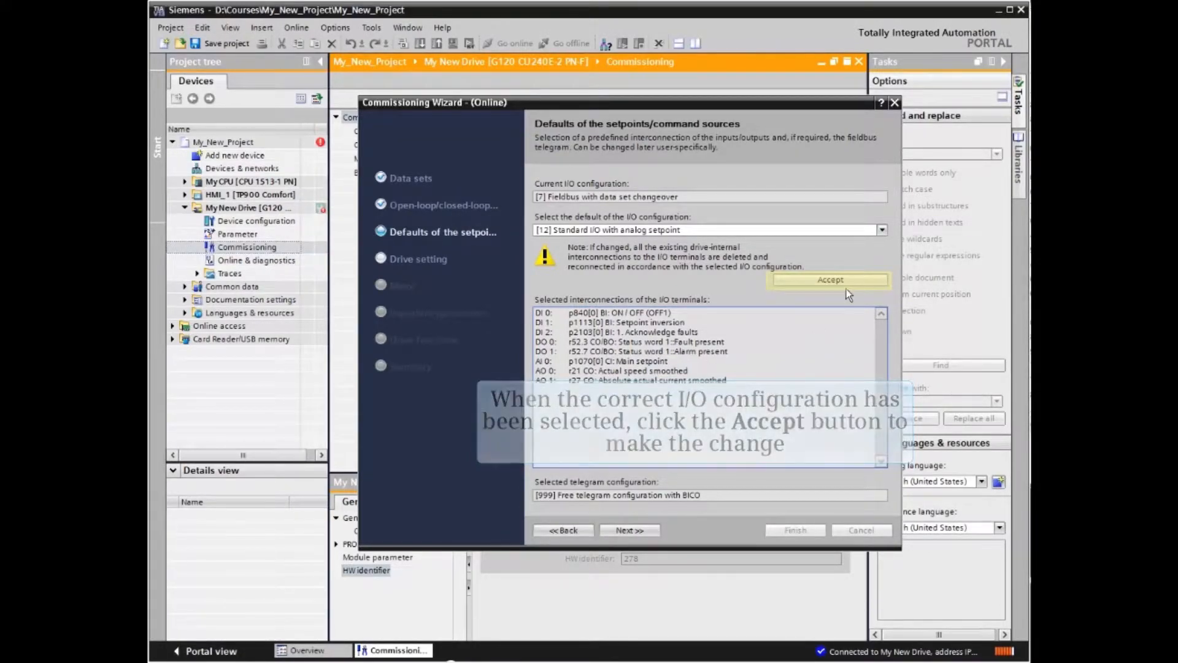
pyautogui.click(828, 280)
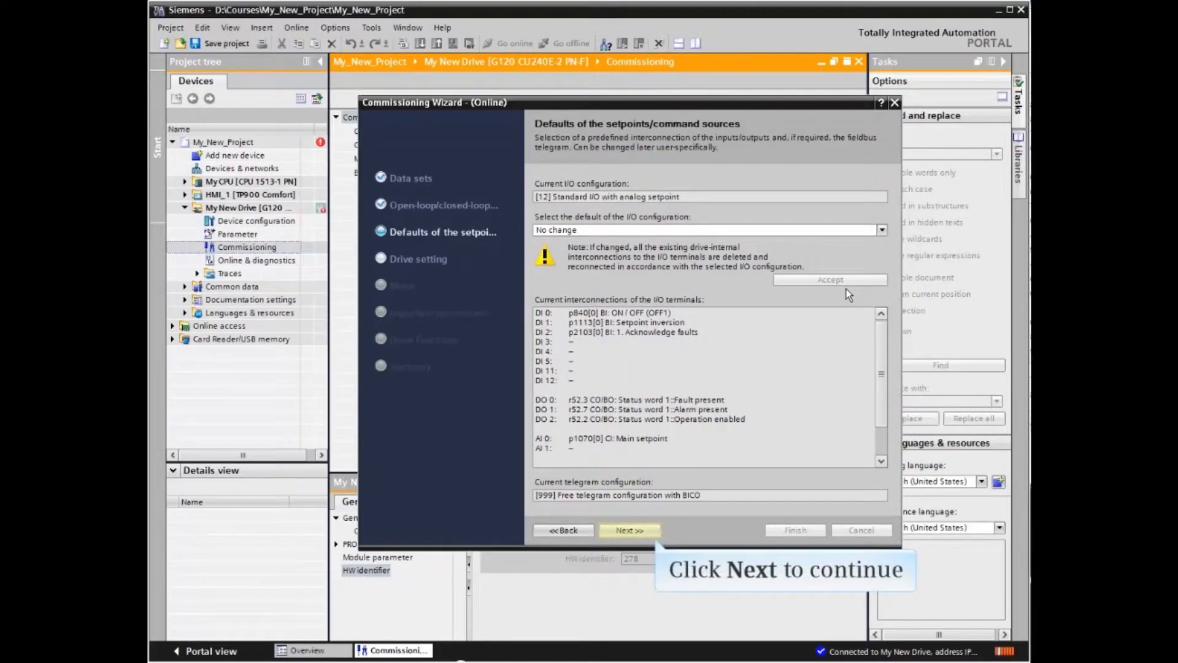
pyautogui.click(629, 530)
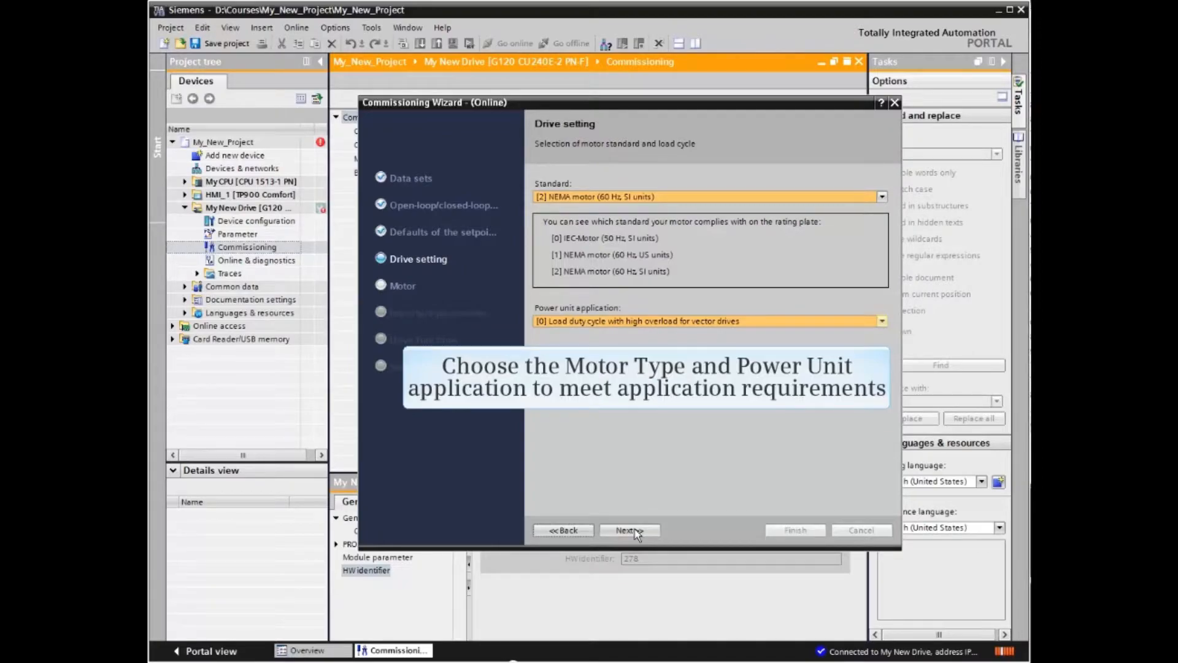
# Keep NEMA motor standard with power unit application [0] high overload and continue
pyautogui.click(882, 320)
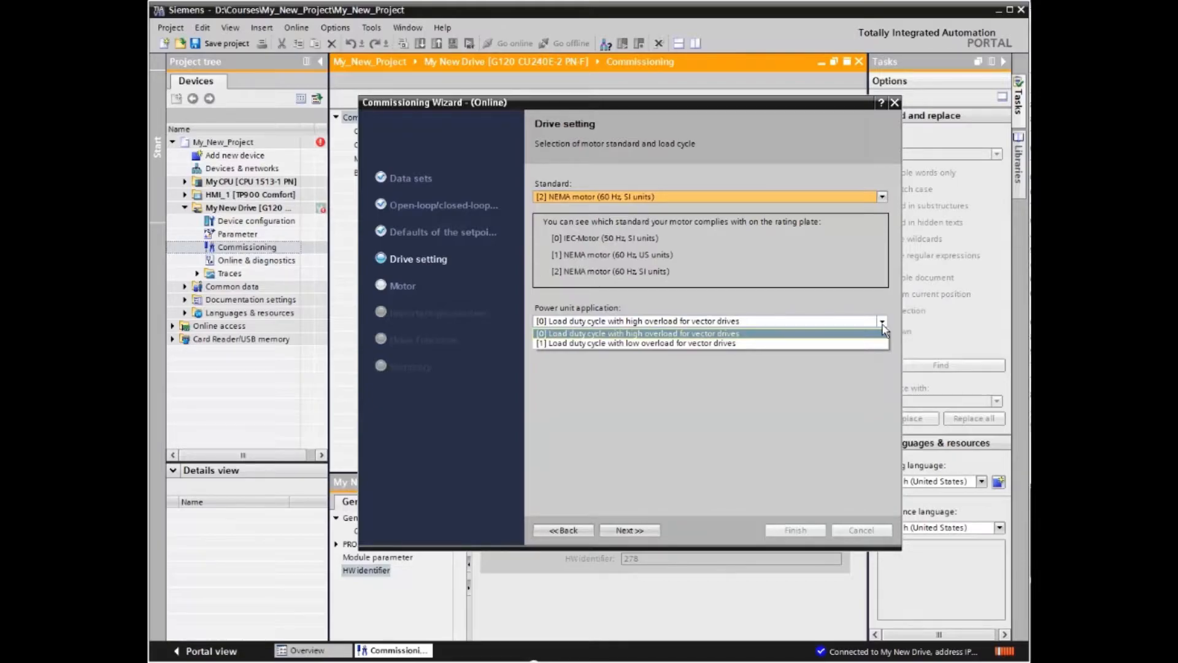
pyautogui.click(634, 333)
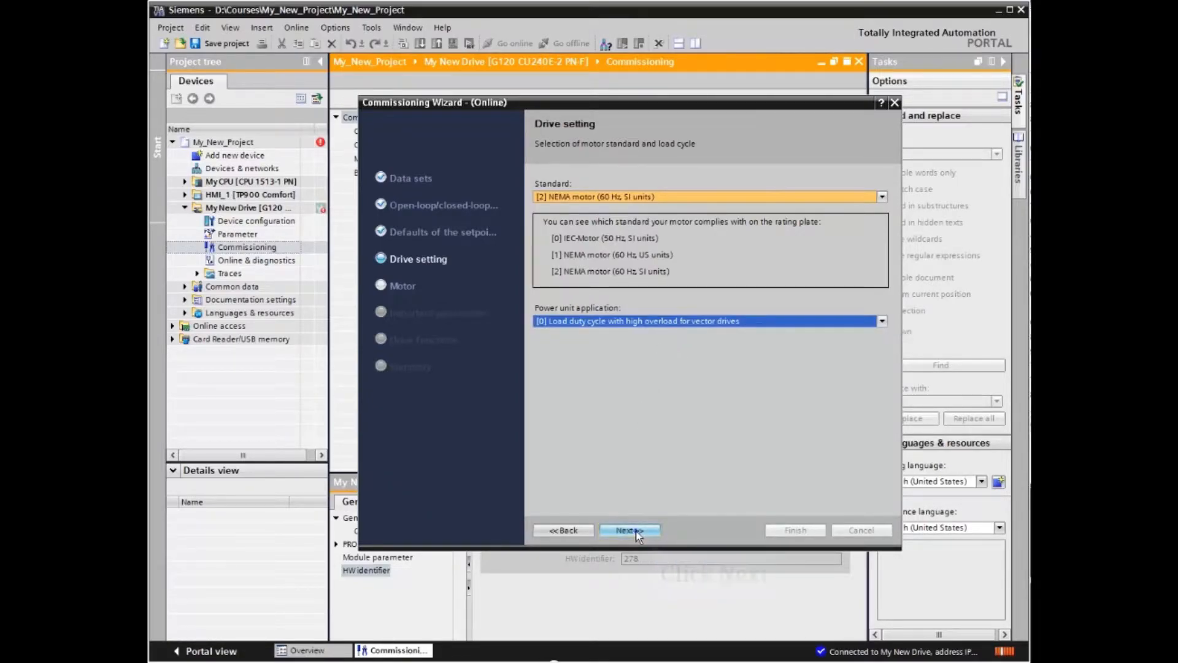
pyautogui.click(629, 530)
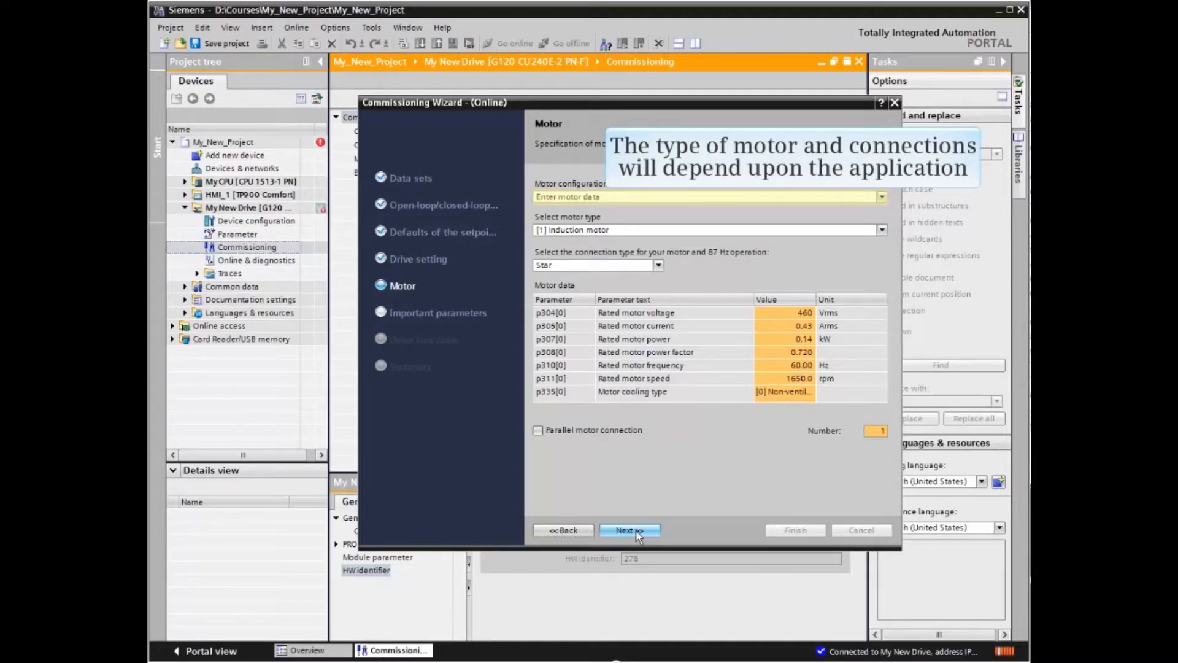
pyautogui.moveTo(883, 197)
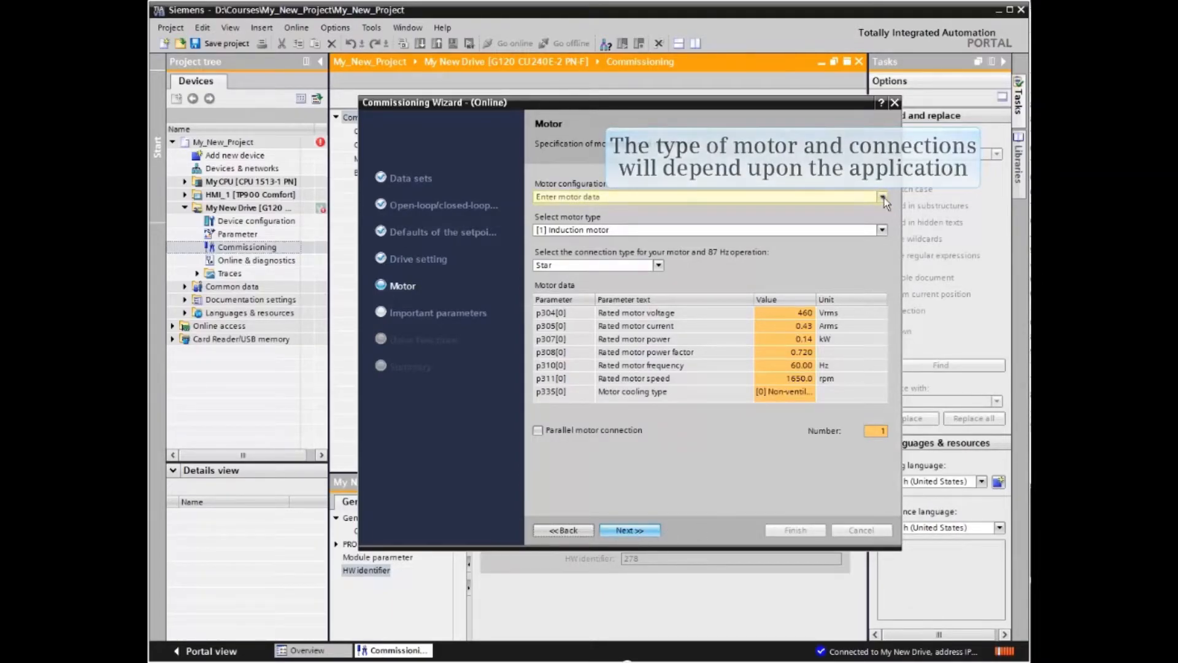
# Choose manual motor data entry for an induction motor with star connection
pyautogui.click(882, 196)
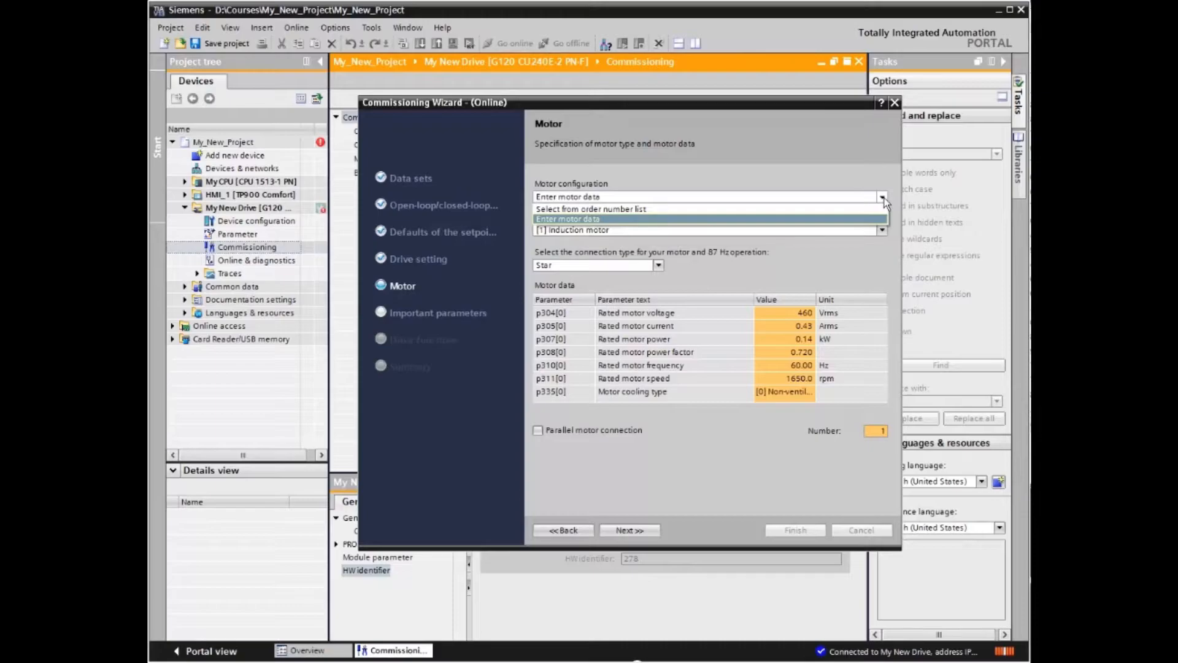
pyautogui.click(569, 219)
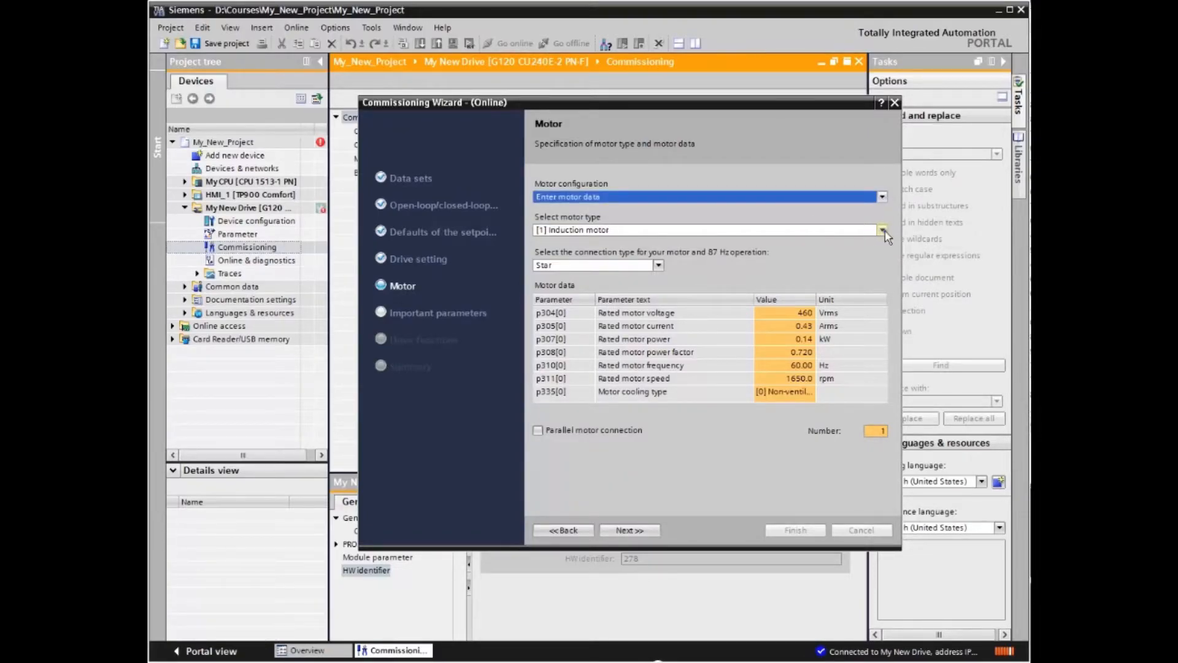
pyautogui.click(882, 229)
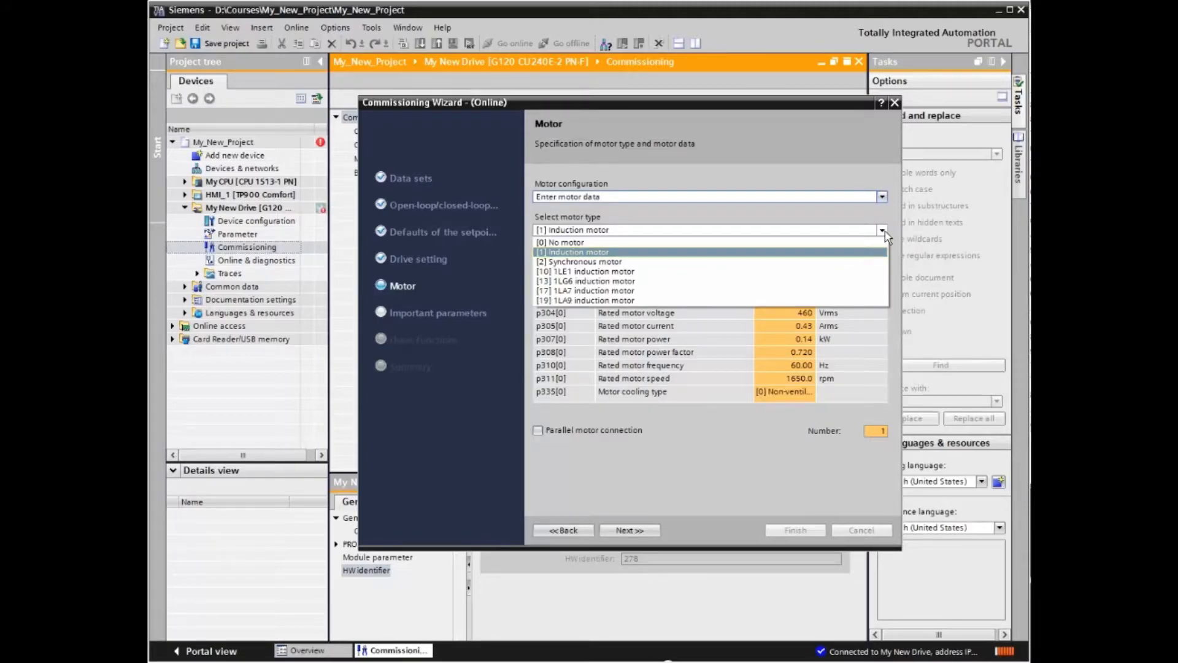
pyautogui.click(574, 251)
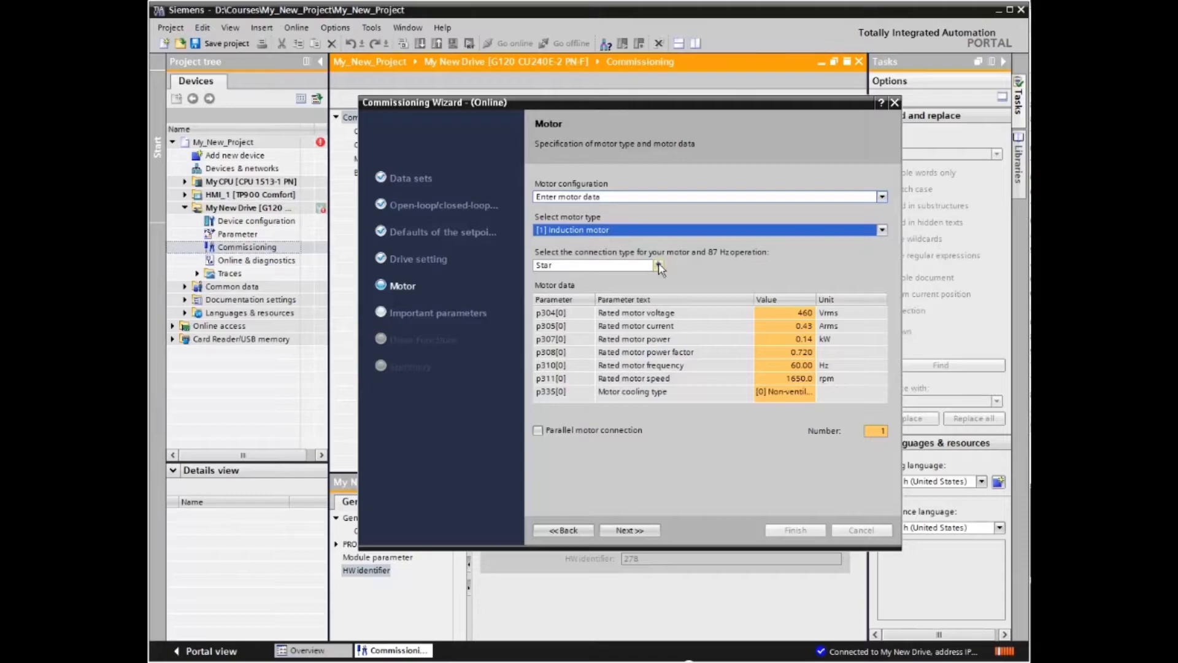
pyautogui.click(658, 265)
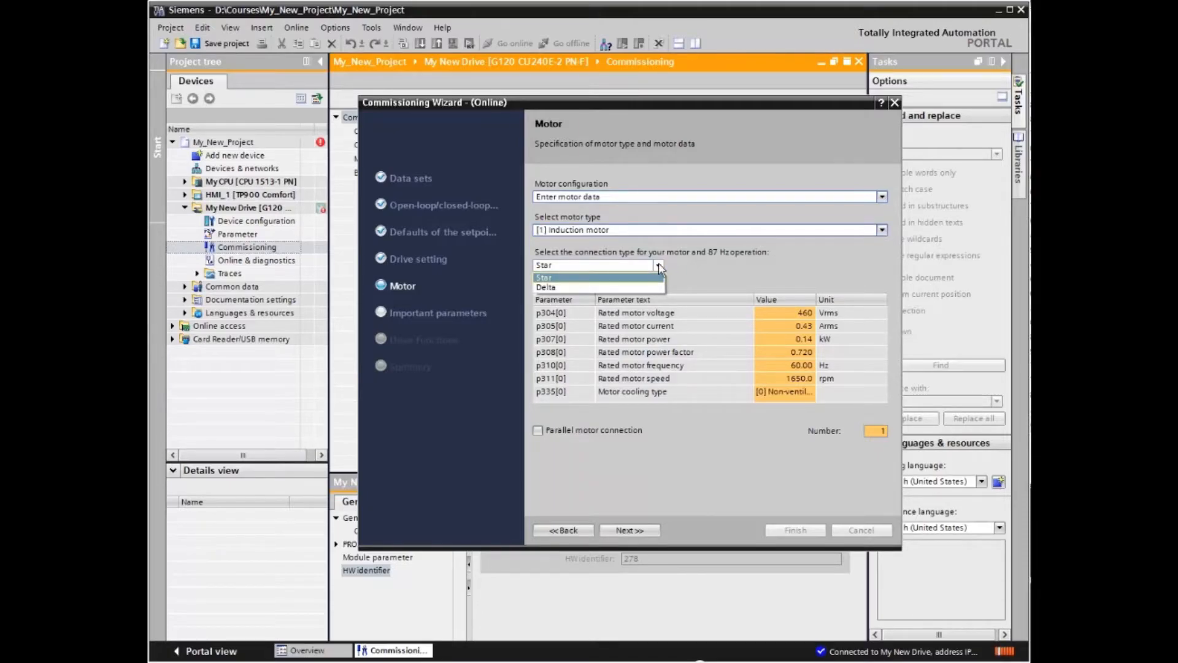
pyautogui.click(543, 278)
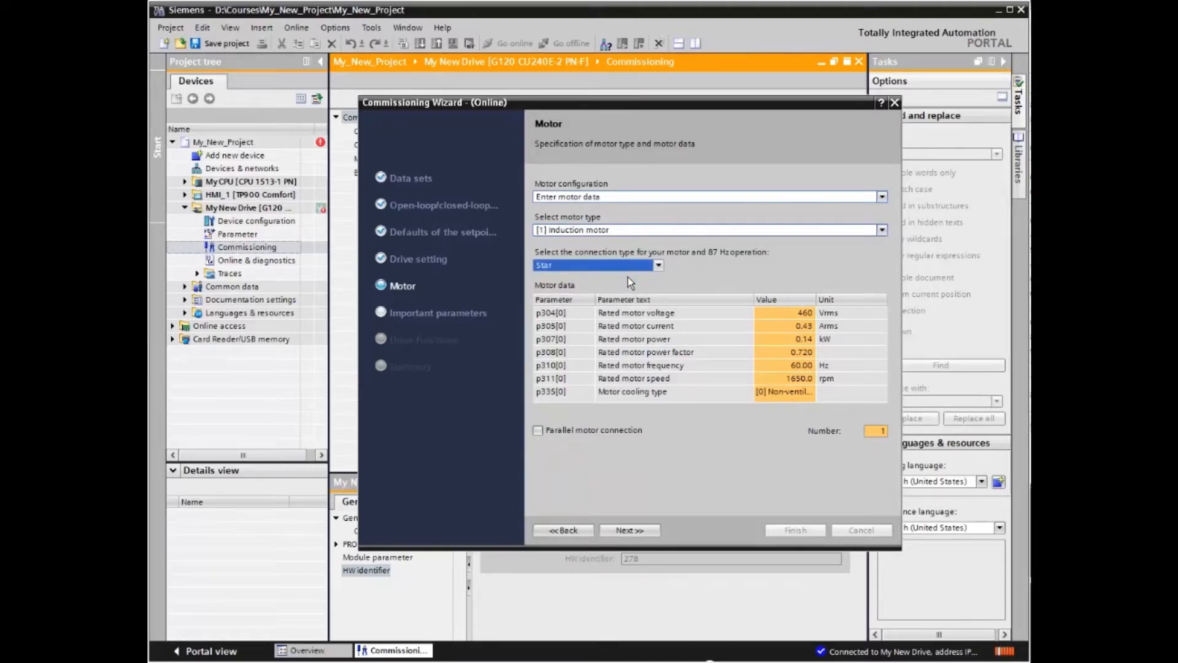
pyautogui.moveTo(810, 315)
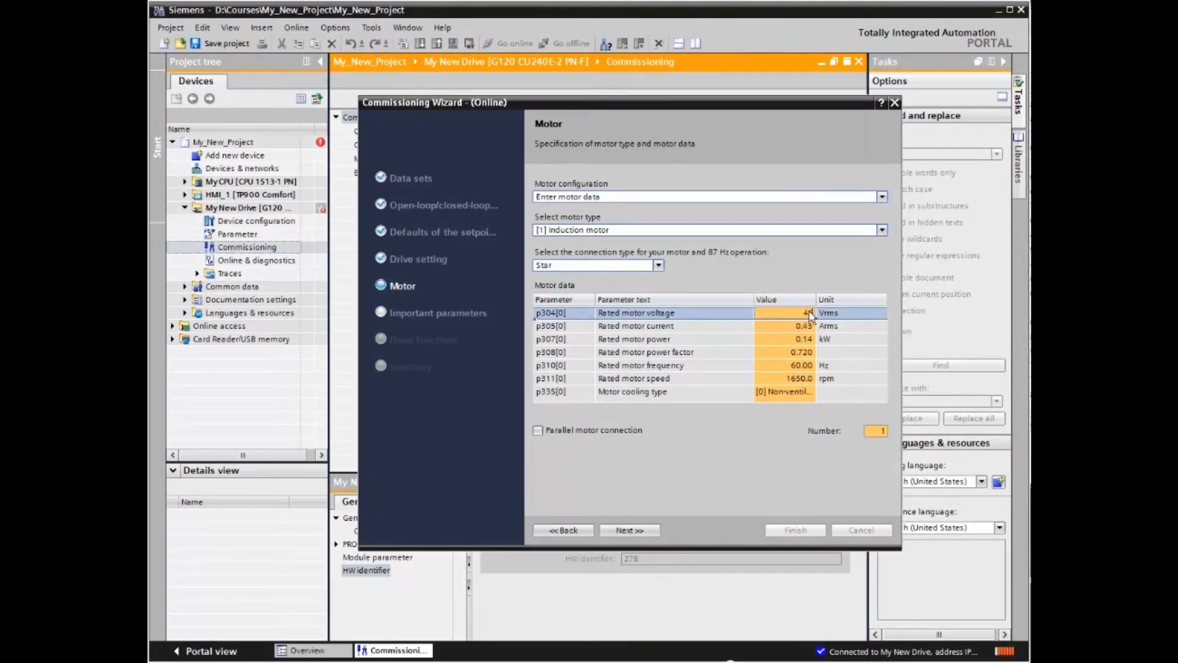
# Enter the rated motor data (0.43 A, 0.720 factor, 60 Hz) and accept it
pyautogui.click(782, 326)
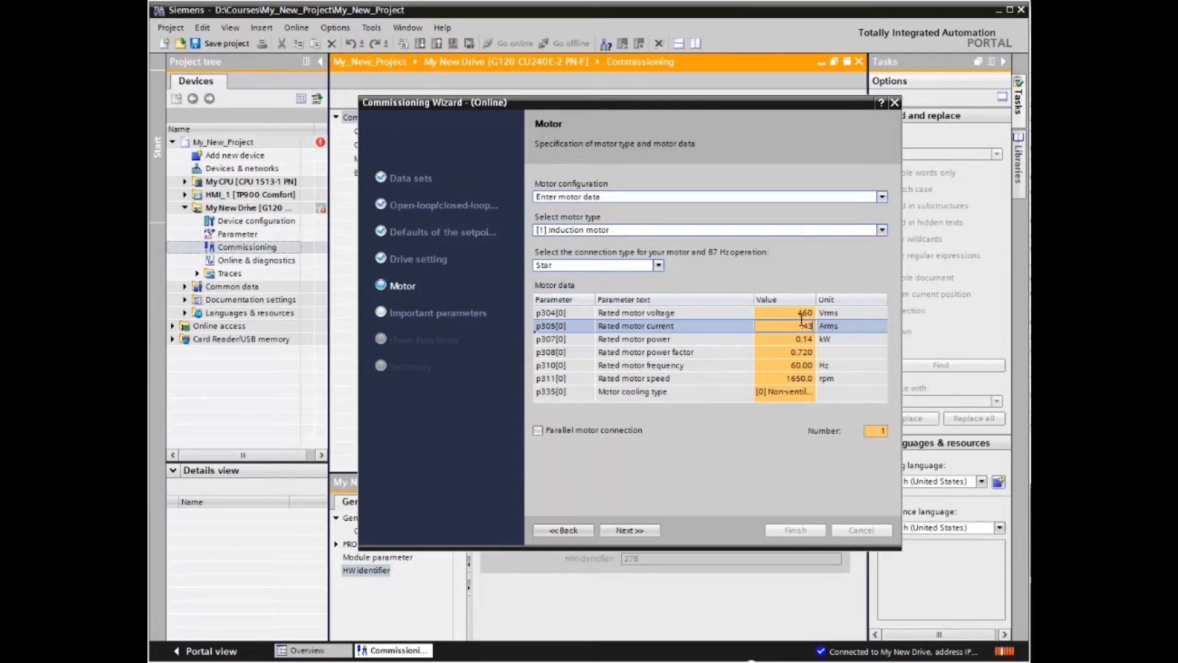
pyautogui.click(676, 339)
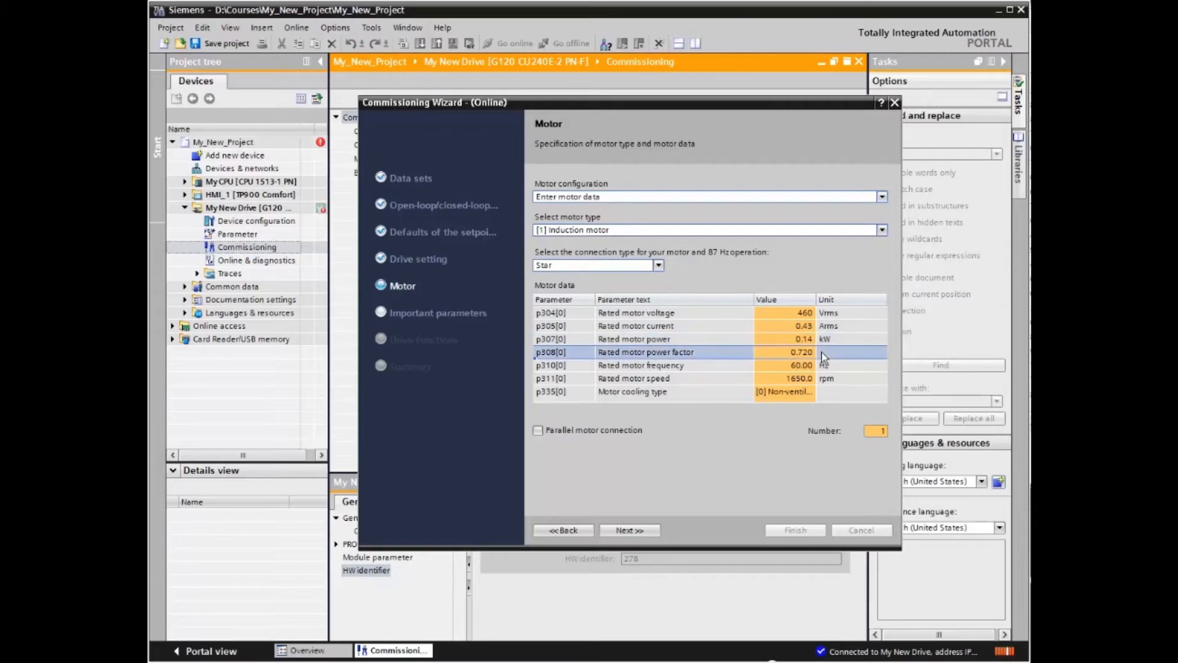
pyautogui.moveTo(823, 365)
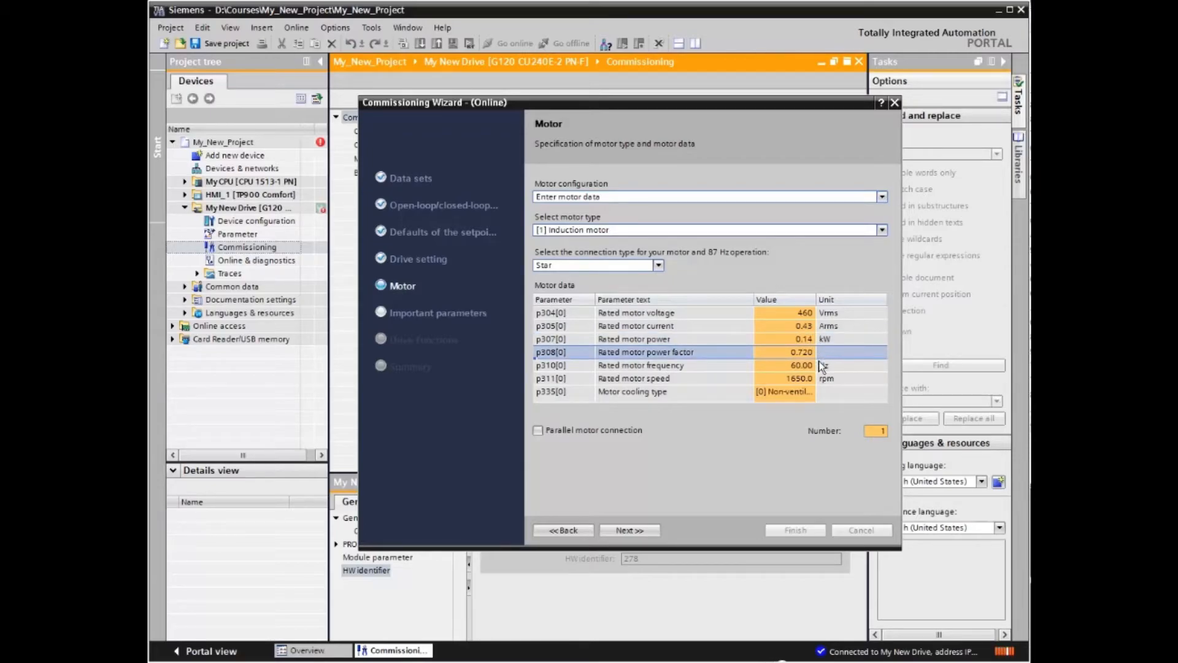
pyautogui.doubleClick(785, 353)
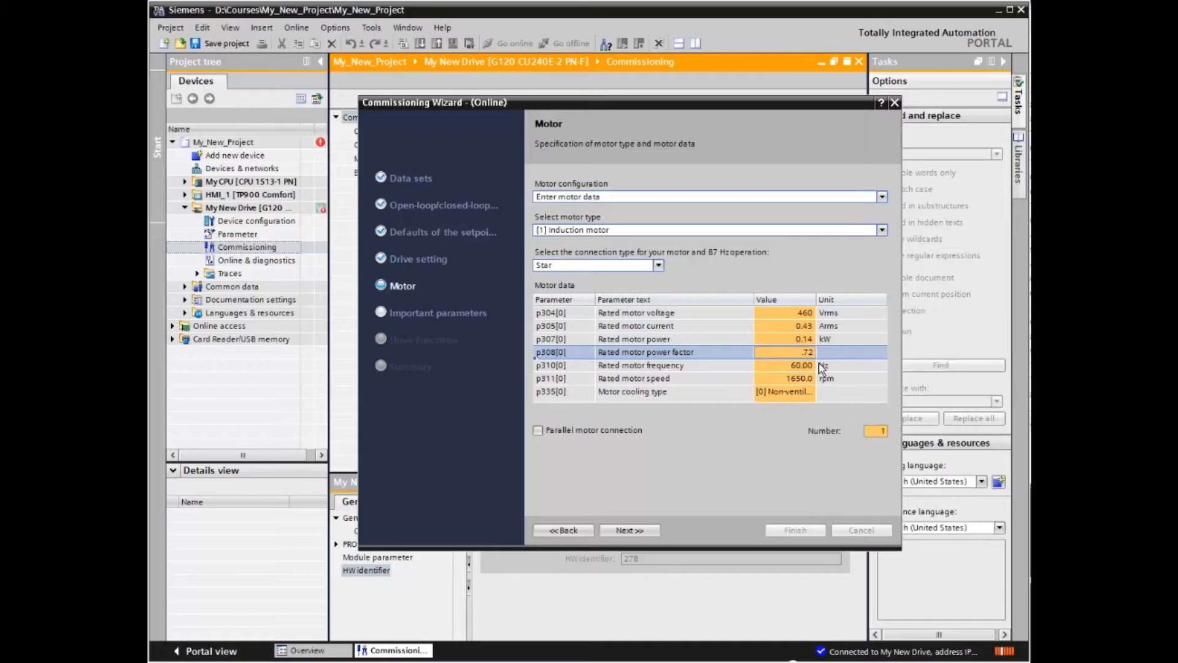
pyautogui.click(785, 366)
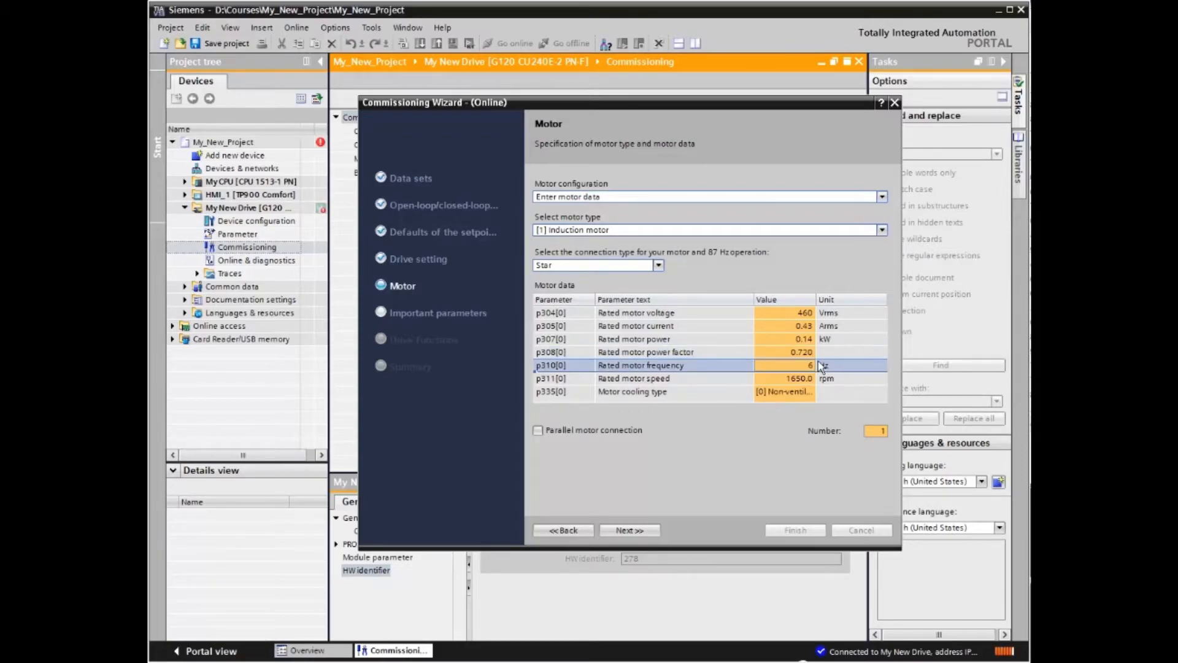
pyautogui.write('0.00')
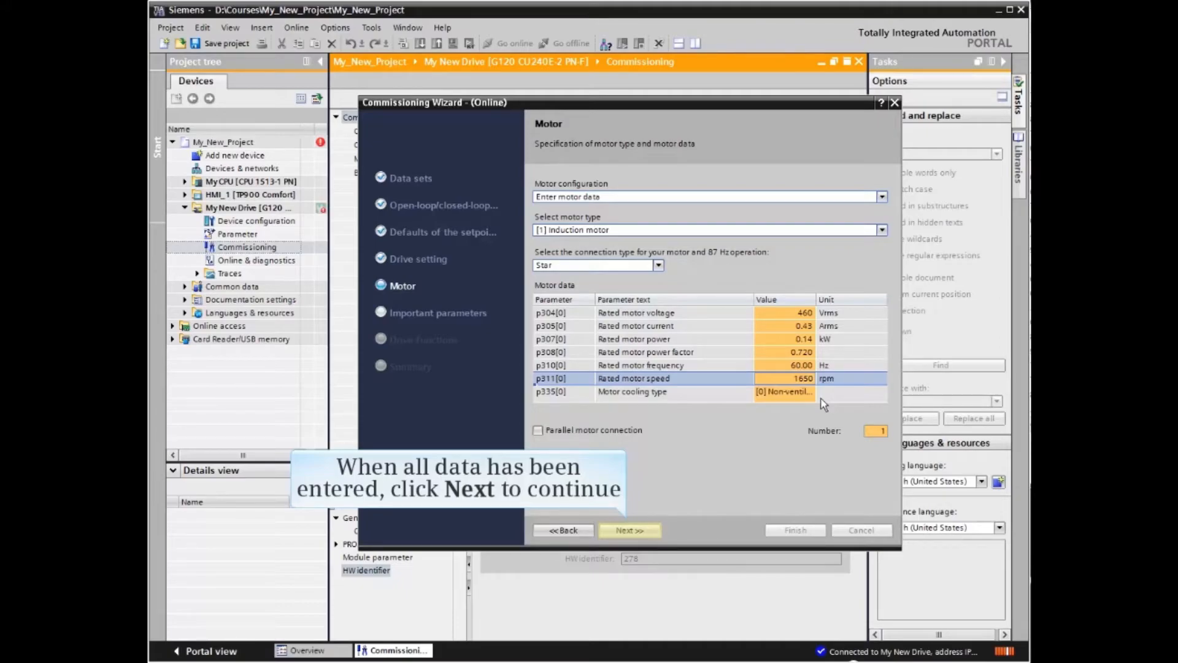
pyautogui.click(630, 530)
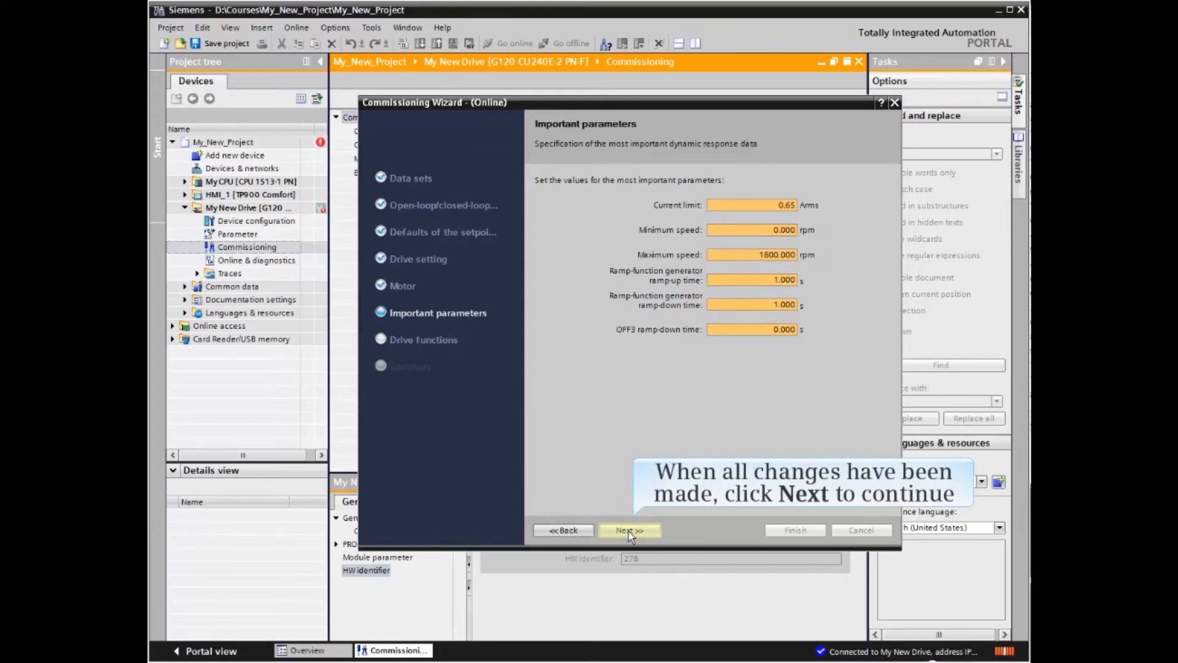
# Accept the important parameters to reach the drive functions step
pyautogui.click(628, 530)
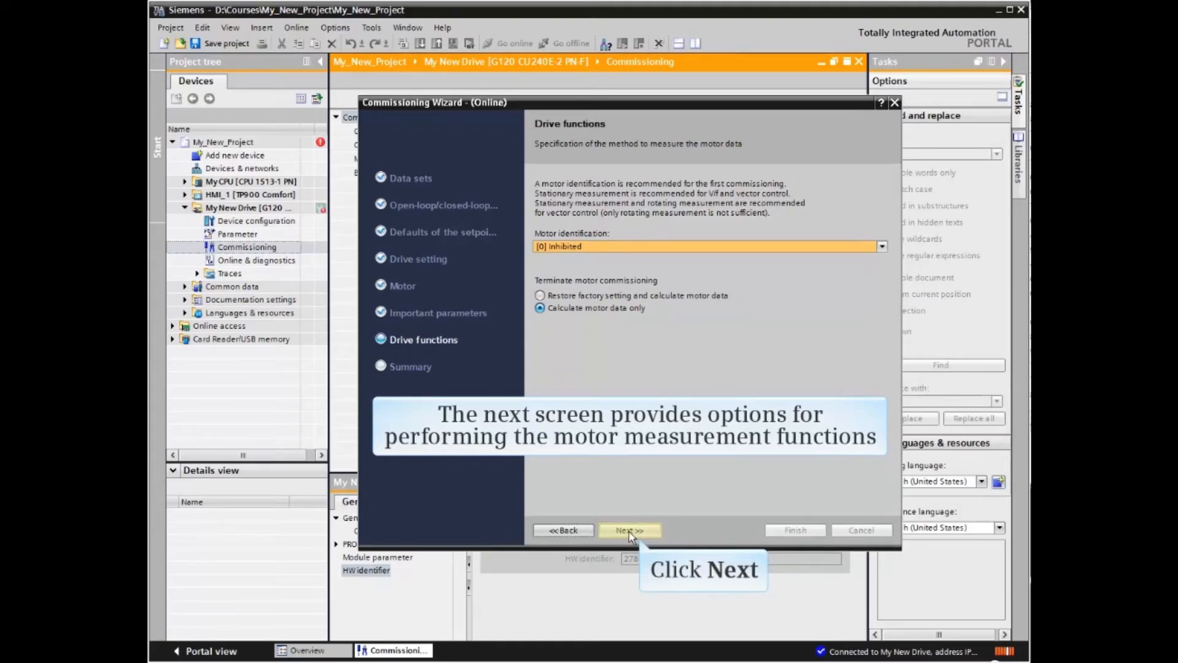
# Accept drive functions, review the summary and finish with RAM-to-EEPROM save enabled
pyautogui.click(630, 531)
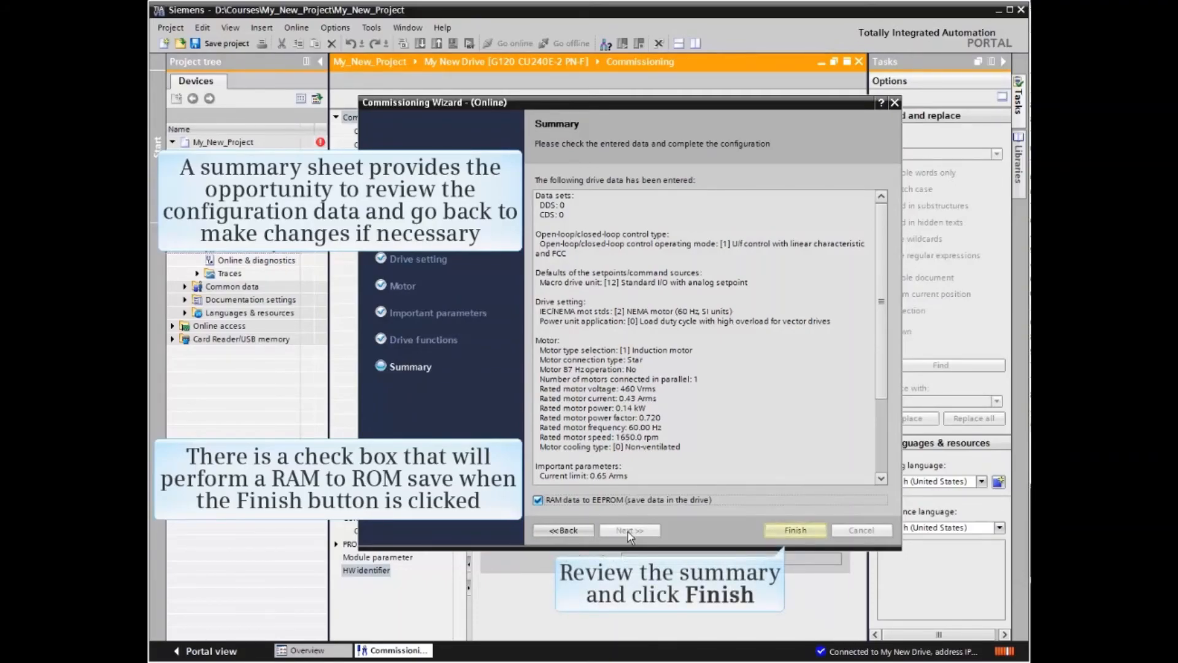
pyautogui.moveTo(690, 537)
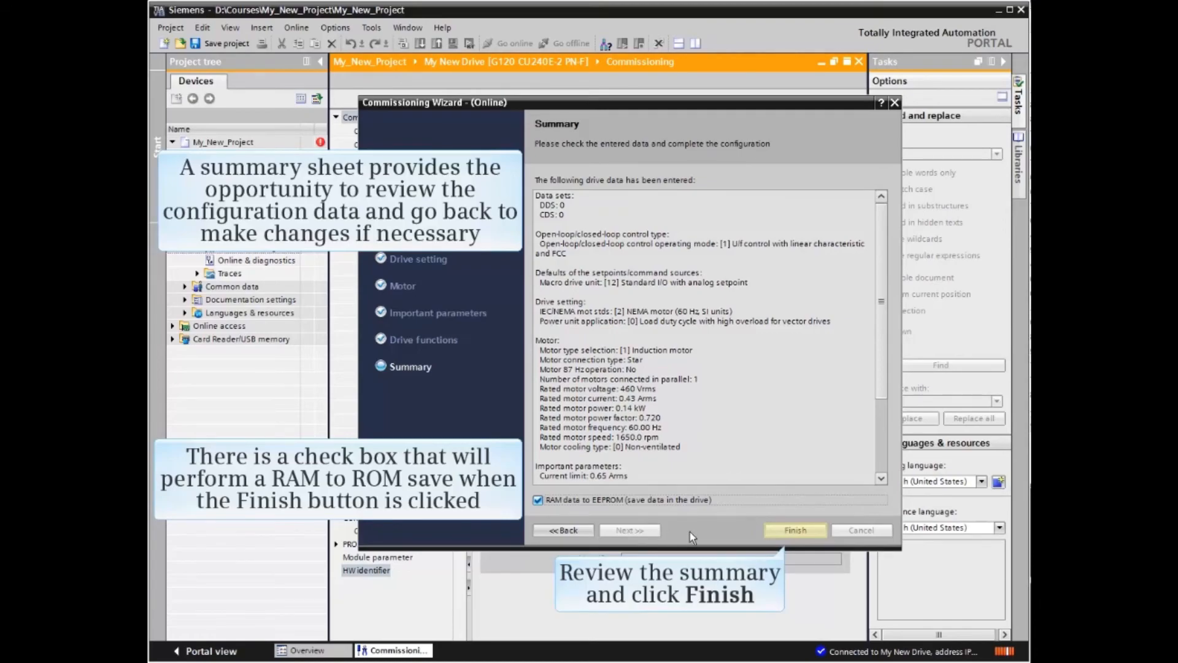
pyautogui.click(795, 530)
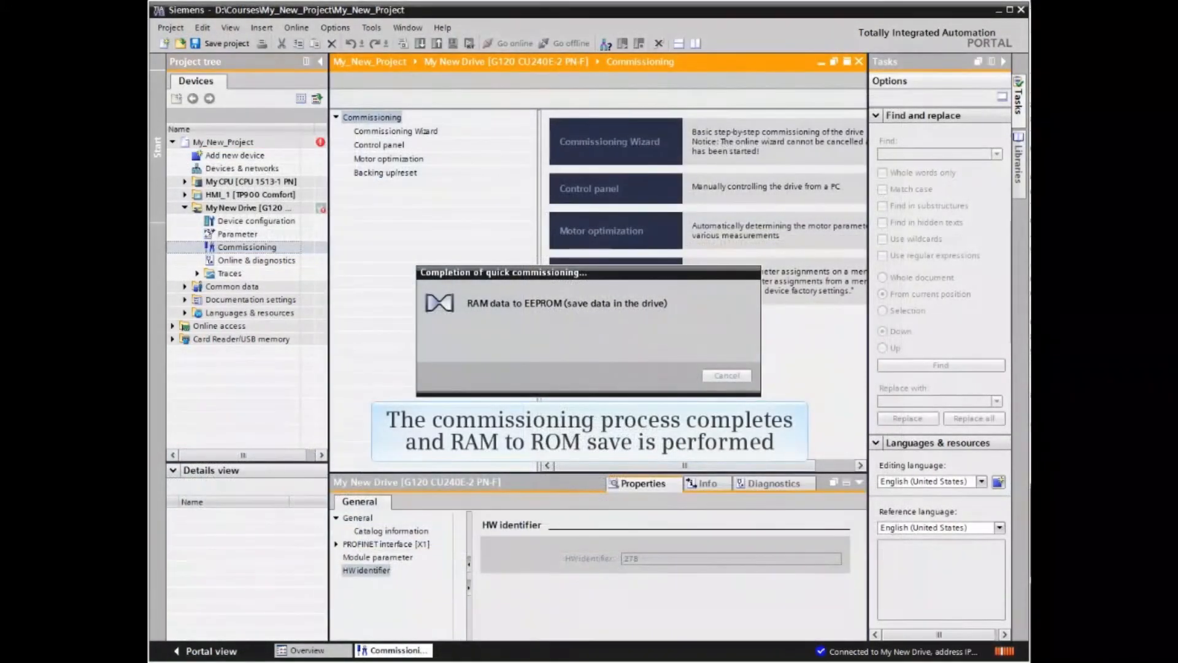